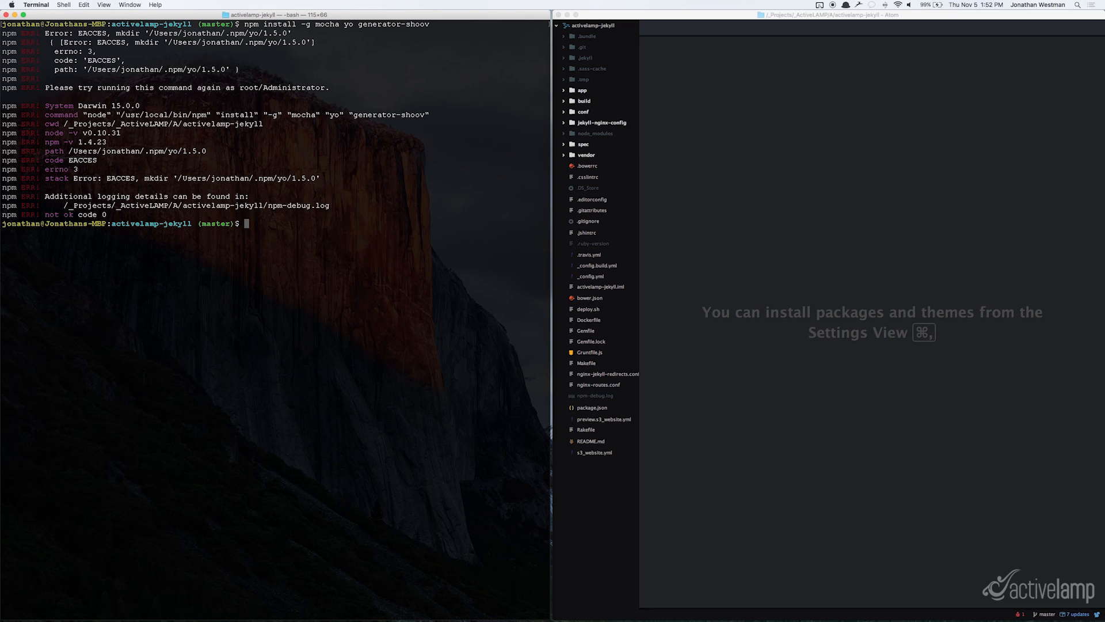
type("s")
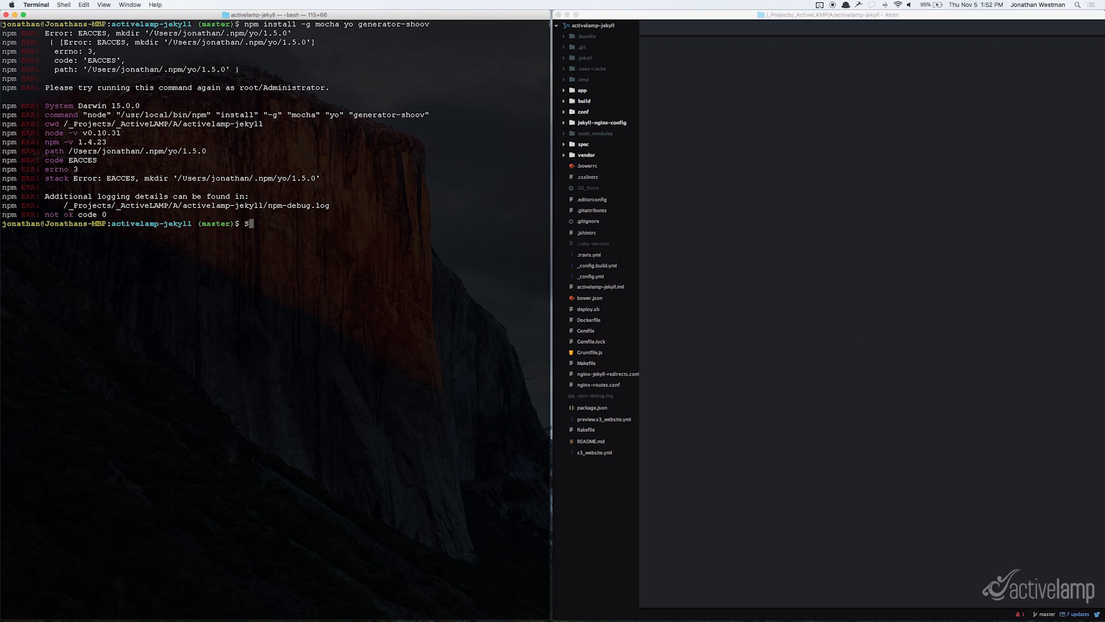